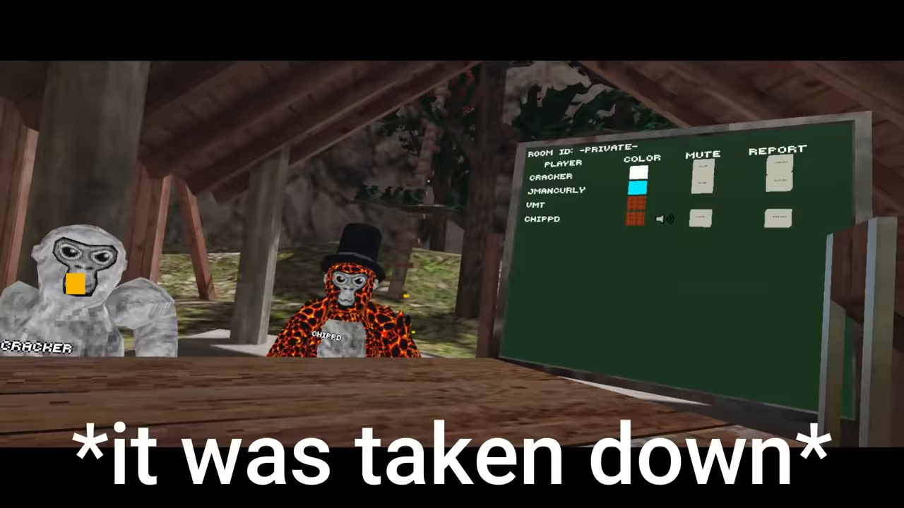
mouse_move(452, 254)
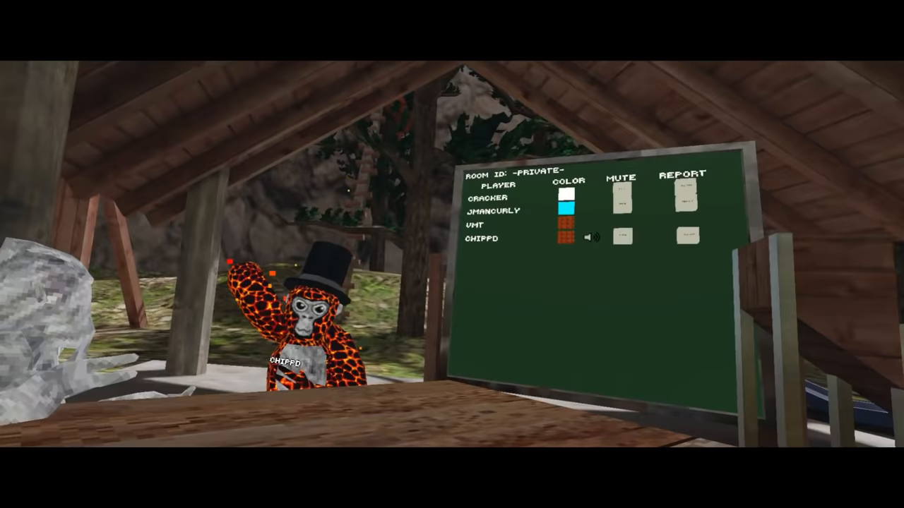
mouse_move(451, 254)
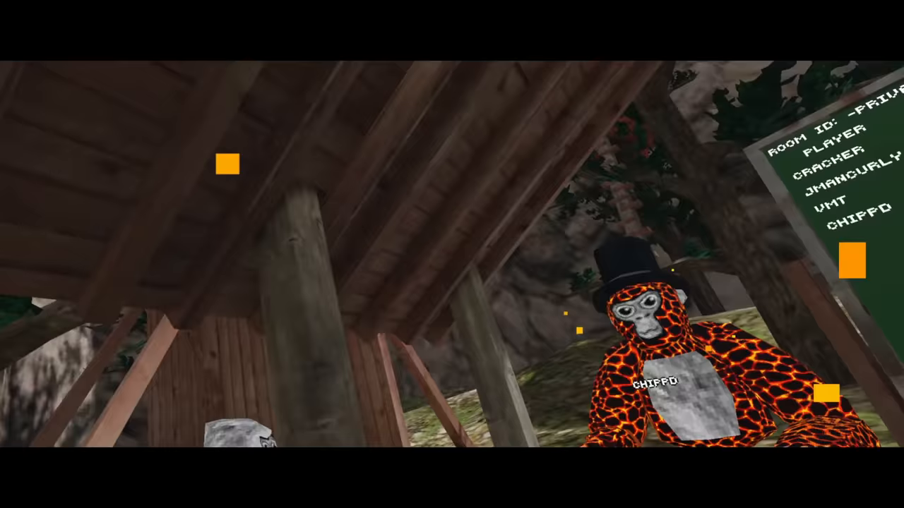
mouse_move(452, 254)
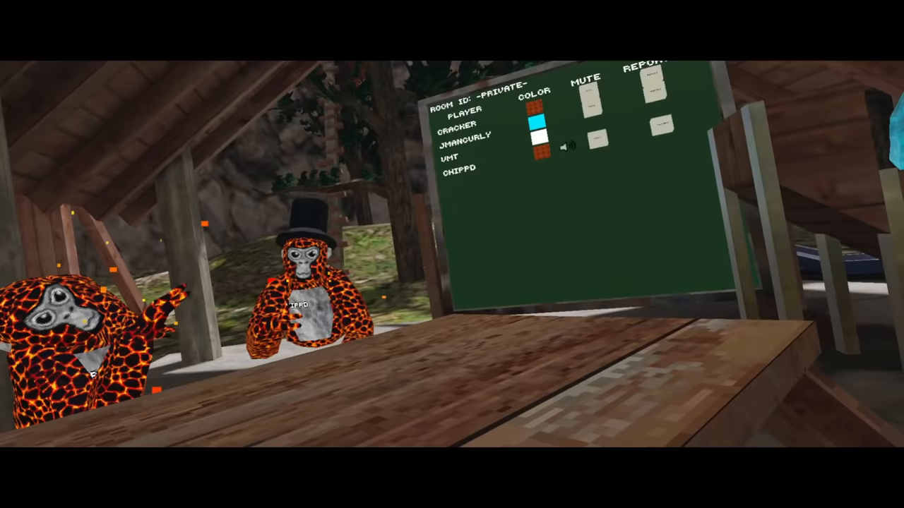
mouse_move(451, 254)
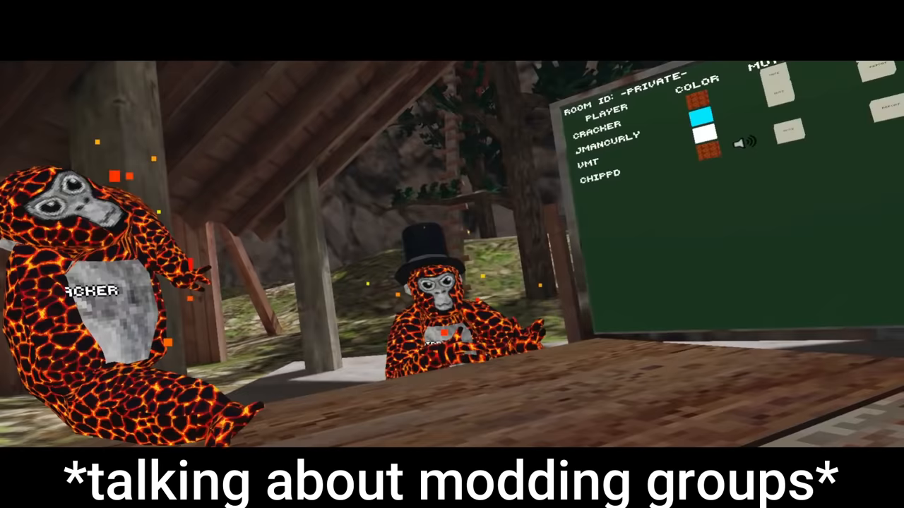
mouse_move(452, 254)
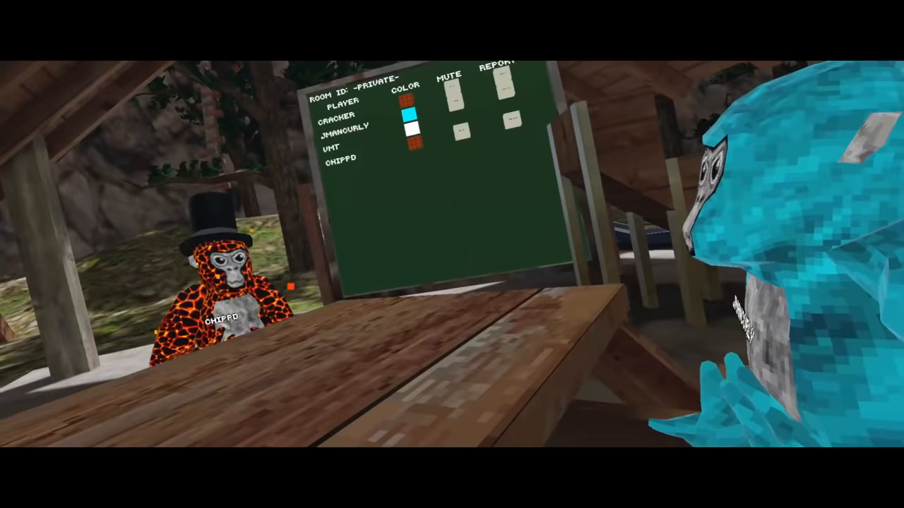
mouse_move(451, 254)
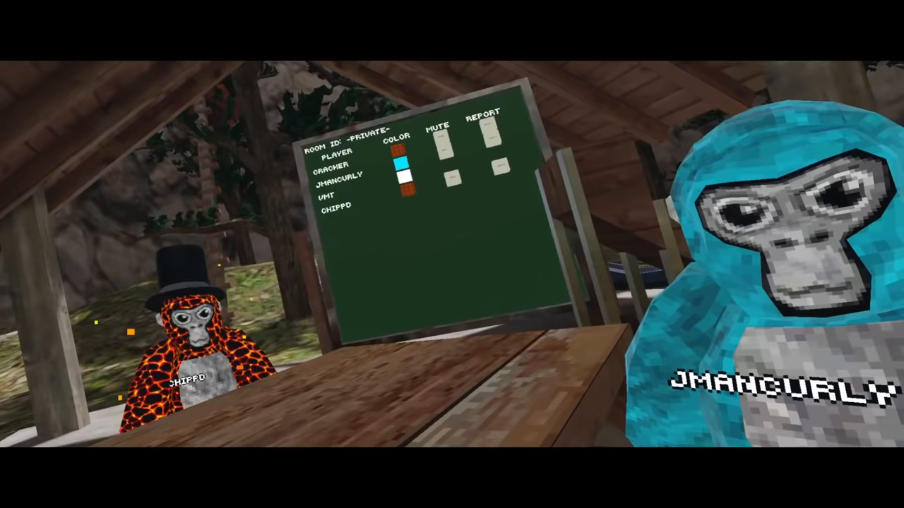
mouse_move(451, 254)
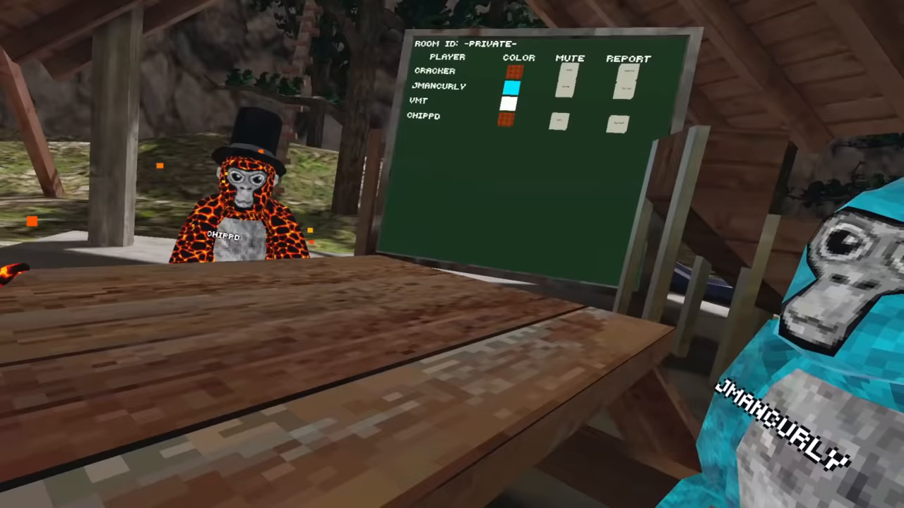
mouse_move(451, 254)
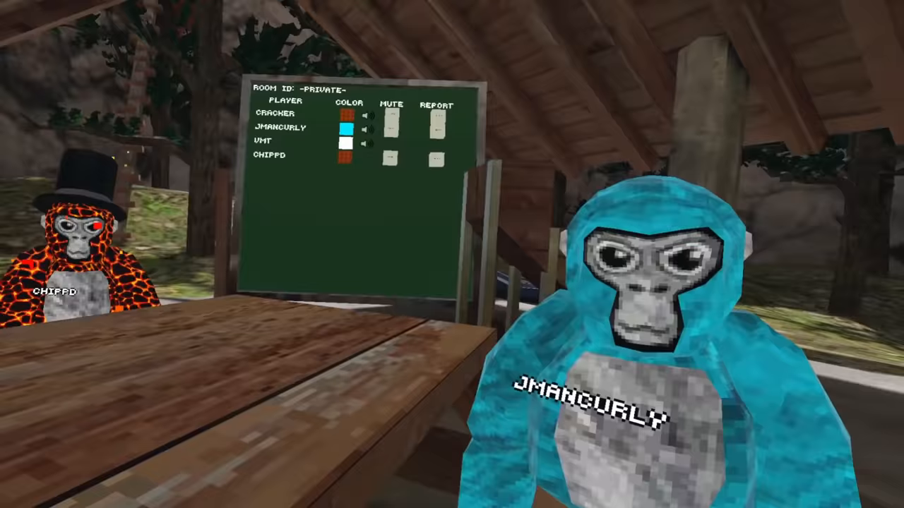
mouse_move(452, 255)
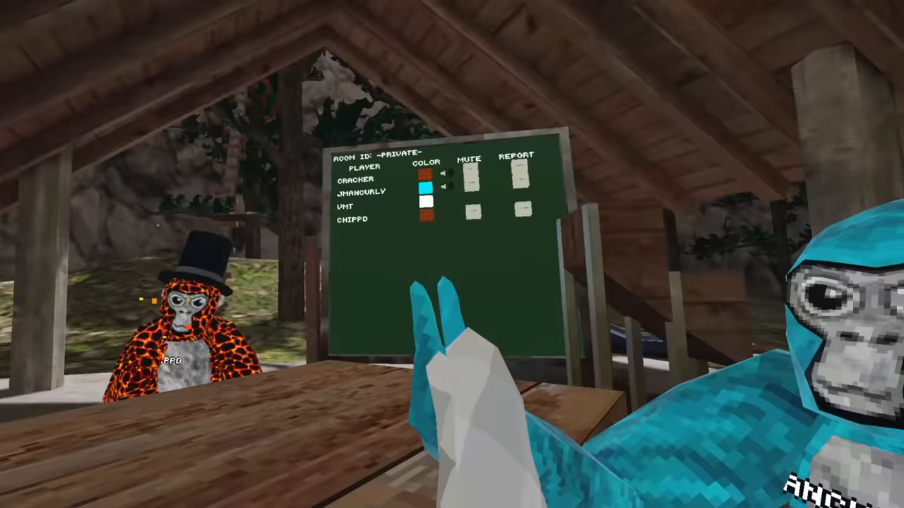
mouse_move(452, 254)
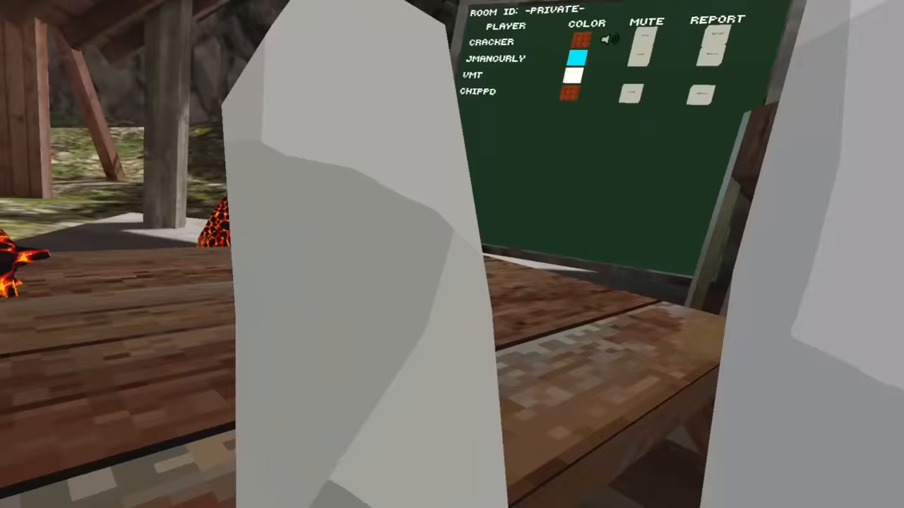
mouse_move(452, 254)
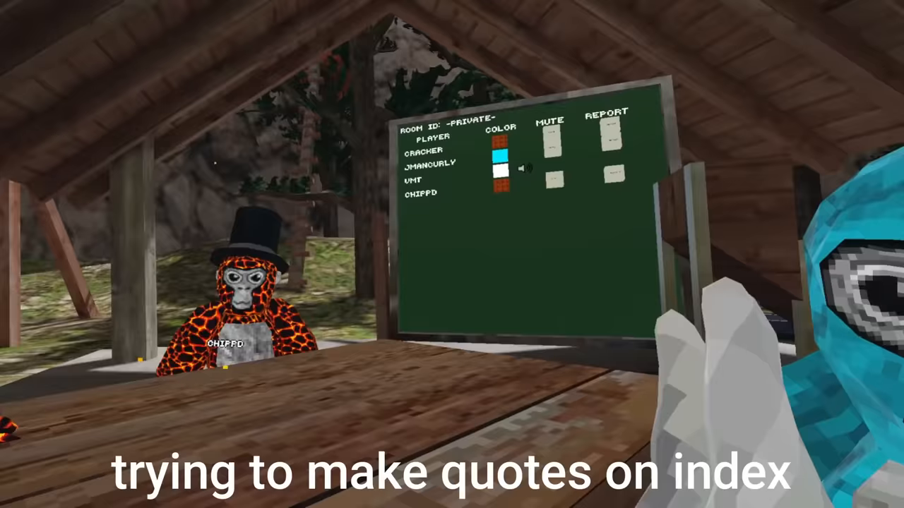
mouse_move(452, 254)
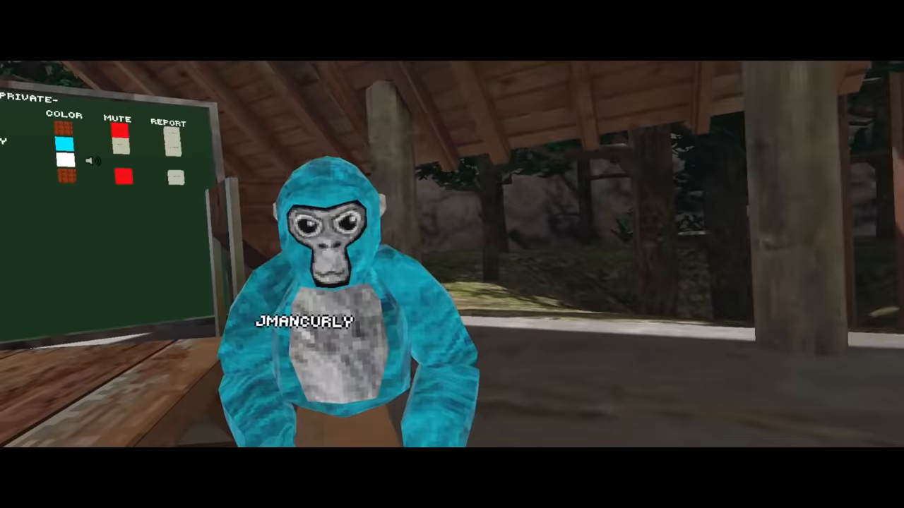
mouse_move(452, 254)
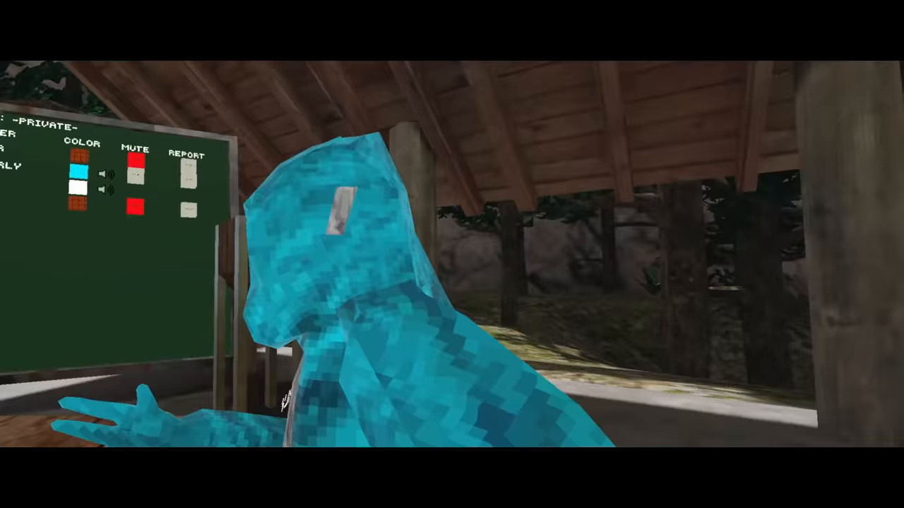